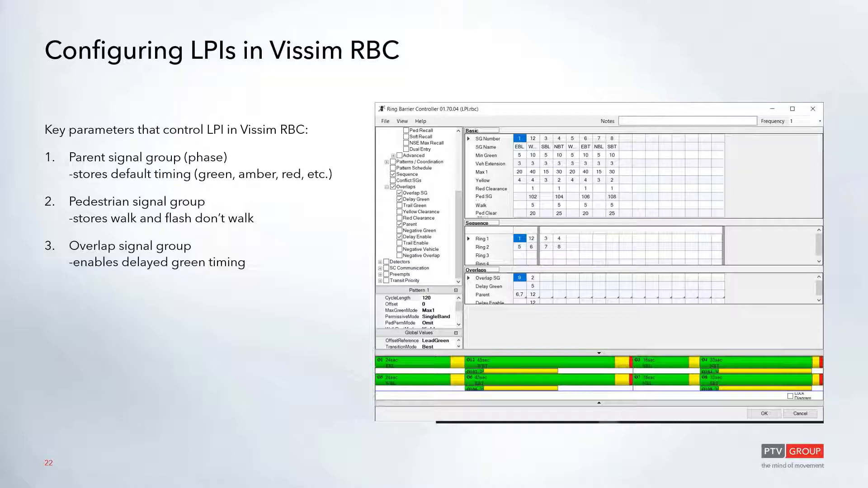
Advance past the slide on key LPI parameters before switching to the Vissim model.
{"action": "key", "text": "Right"}
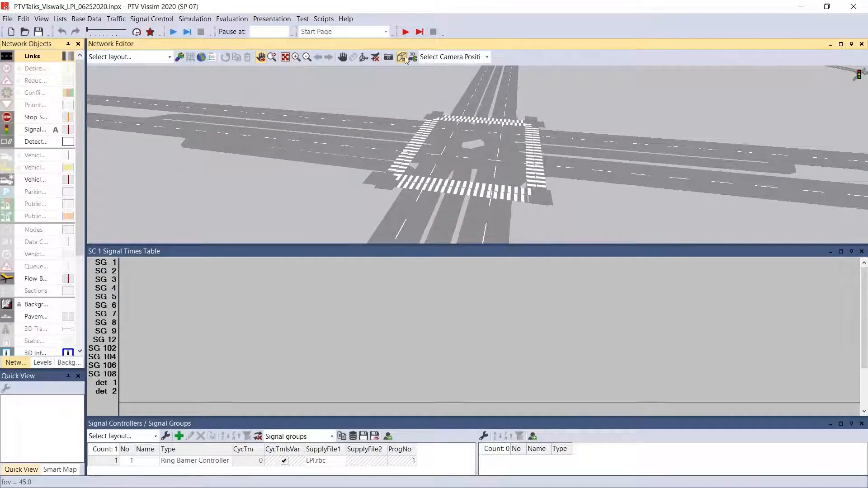
Show the intersection in 2D without the background map and open signal controller 1's settings.
{"action": "left_click", "coordinate": [412, 56]}
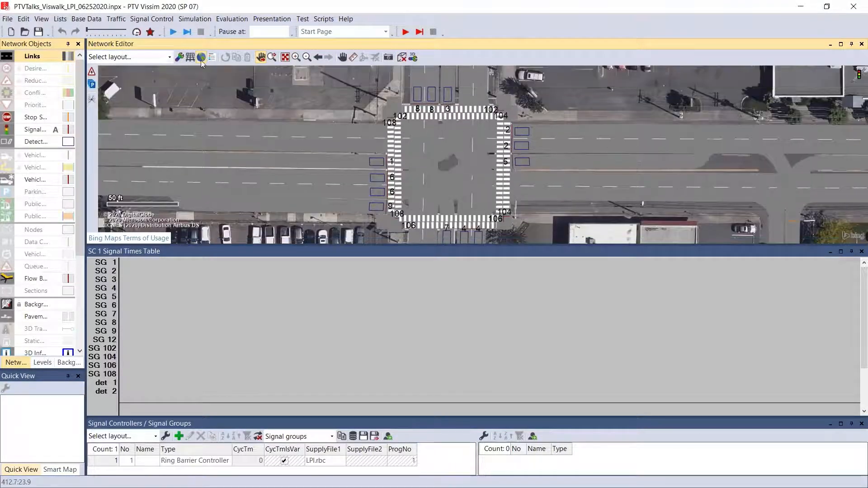
{"action": "left_click", "coordinate": [201, 57]}
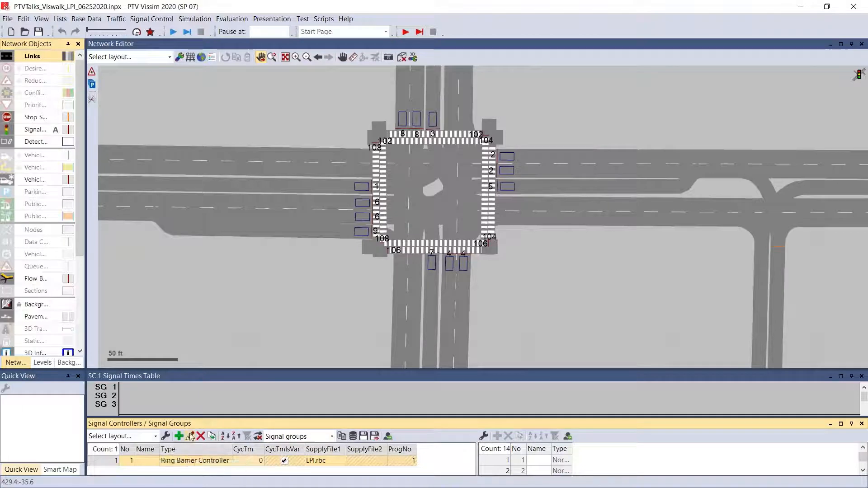
{"action": "left_click", "coordinate": [190, 436]}
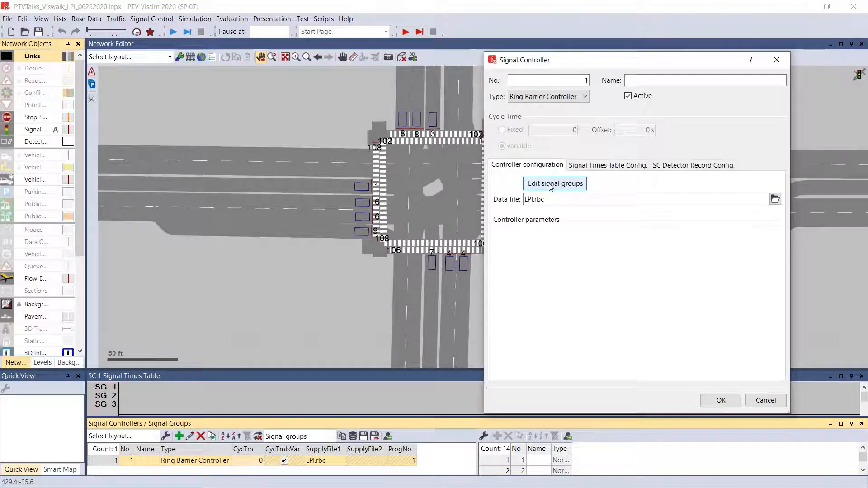
Open the signal group editor in Basic View with the overlap Delay Green and Delay Enable parameters shown.
{"action": "left_click", "coordinate": [554, 183]}
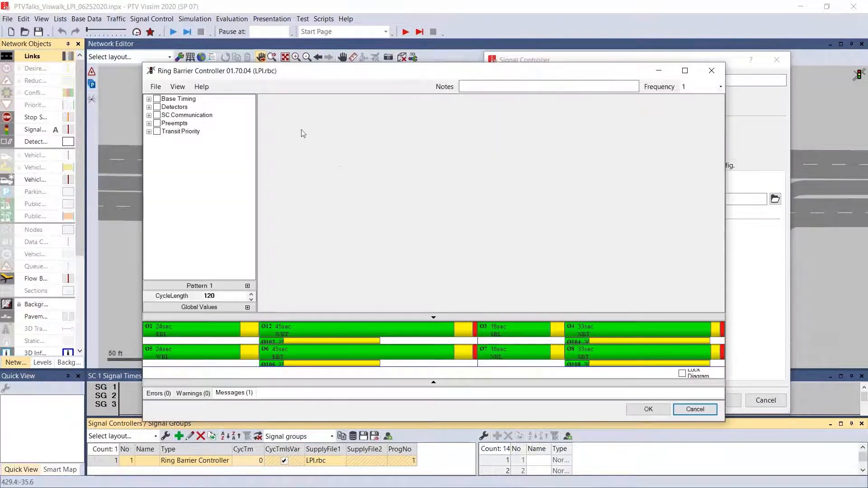
{"action": "left_click", "coordinate": [177, 86]}
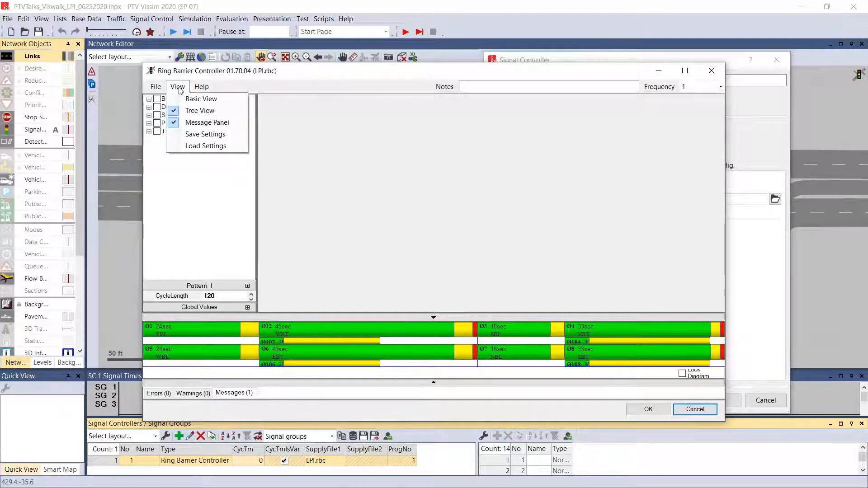
{"action": "mouse_move", "coordinate": [200, 99]}
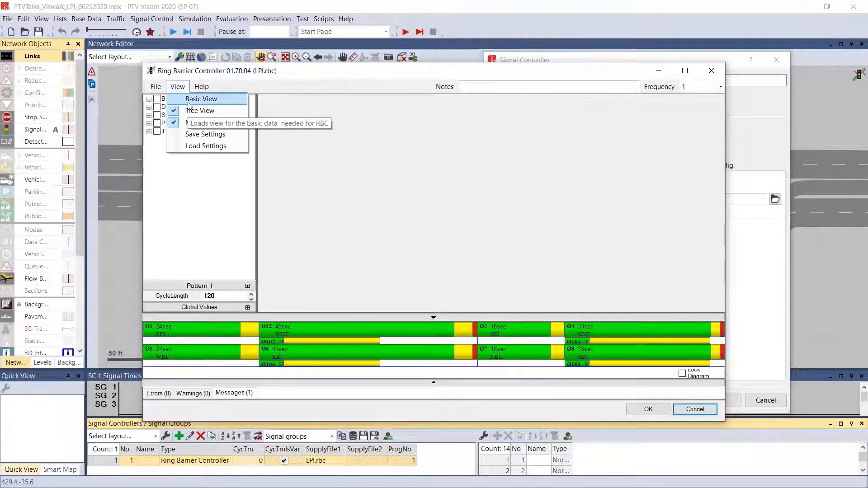
{"action": "left_click", "coordinate": [201, 99]}
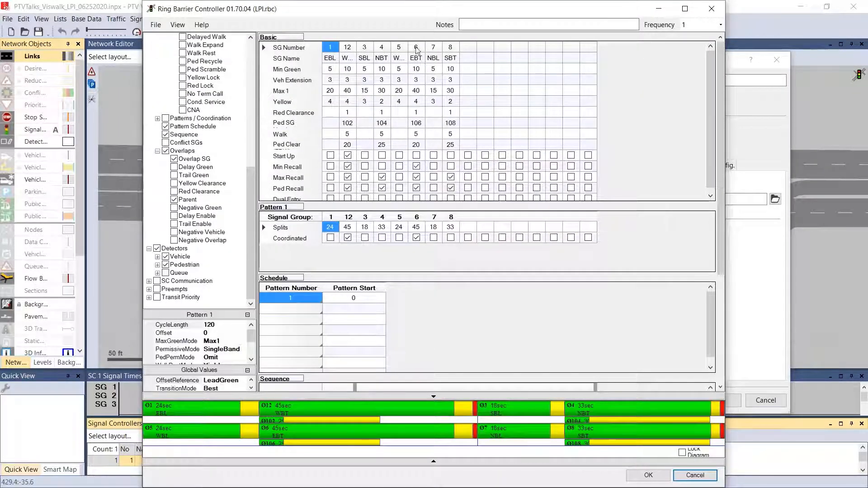
{"action": "left_click", "coordinate": [416, 47]}
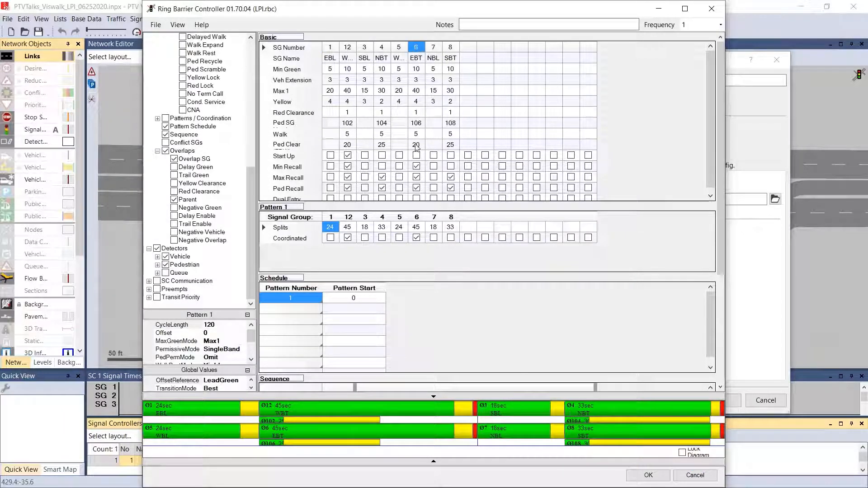
{"action": "left_click", "coordinate": [416, 69]}
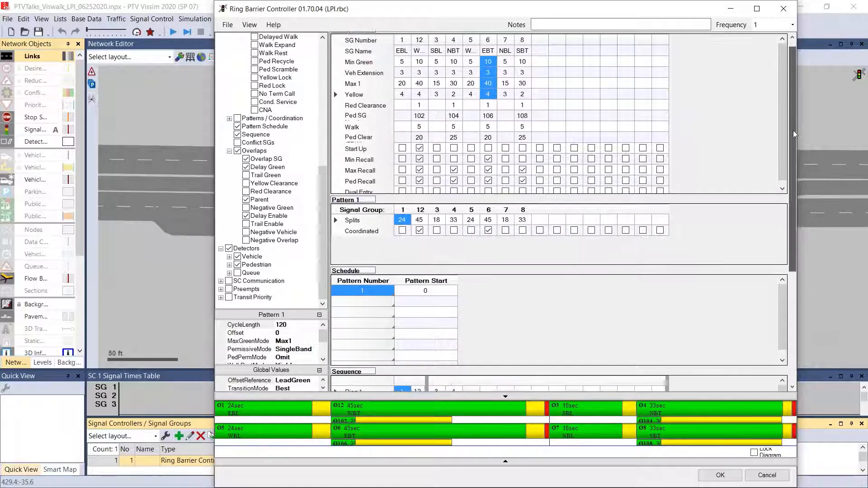
Bring the Overlaps table into view in a full-screen controller editor for setting overlap 9's Delay Green of 5.
{"action": "scroll", "scroll_direction": "down", "scroll_amount": 3}
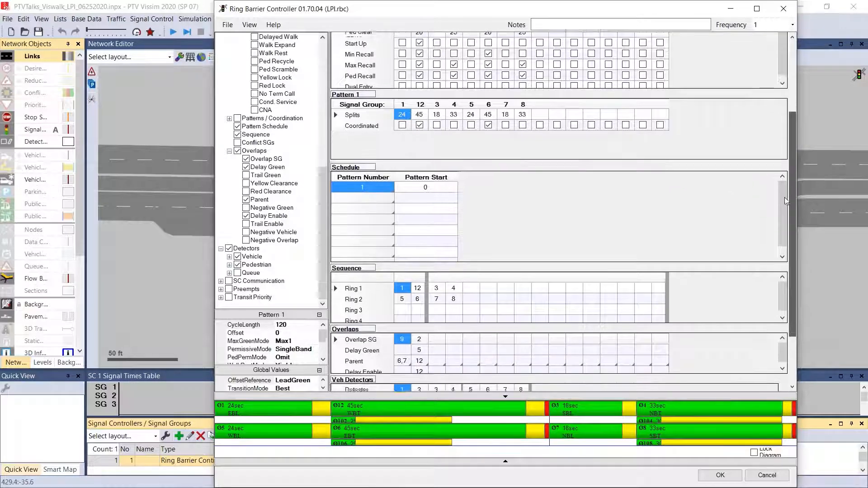
{"action": "scroll", "scroll_direction": "down", "scroll_amount": 3}
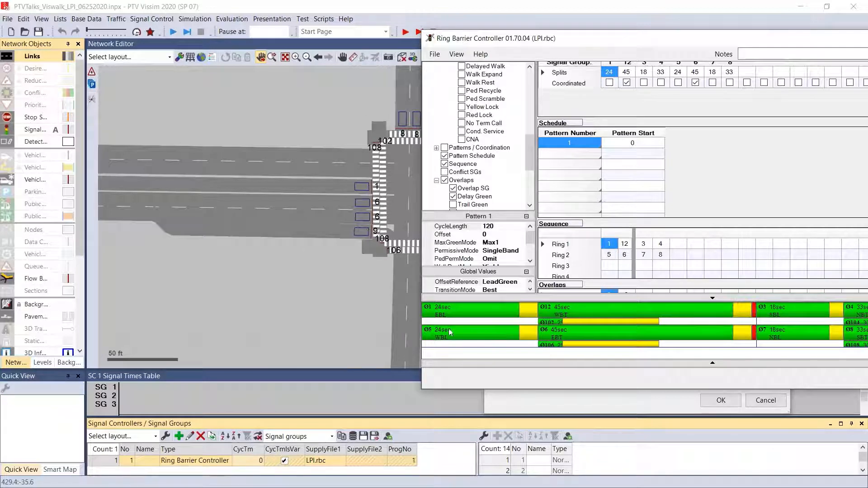
{"action": "left_click_drag", "start_coordinate": [493, 37], "coordinate": [365, 46]}
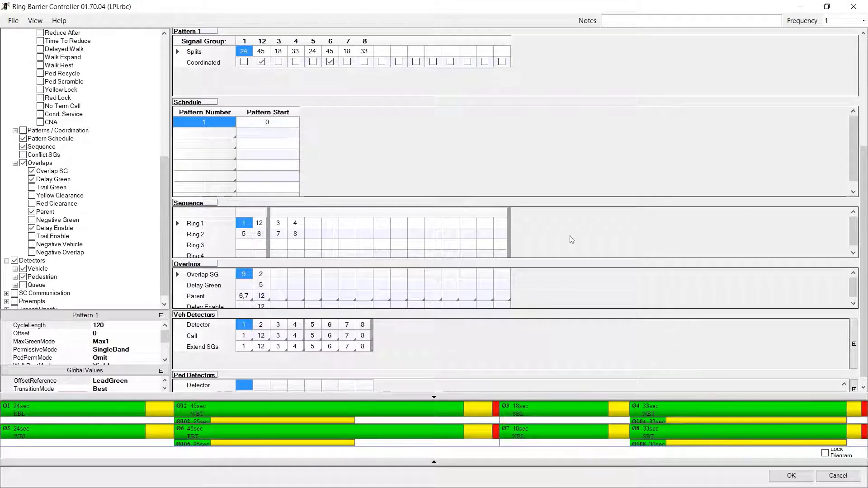
{"action": "mouse_move", "coordinate": [250, 308]}
{"action": "type", "text": "5"}
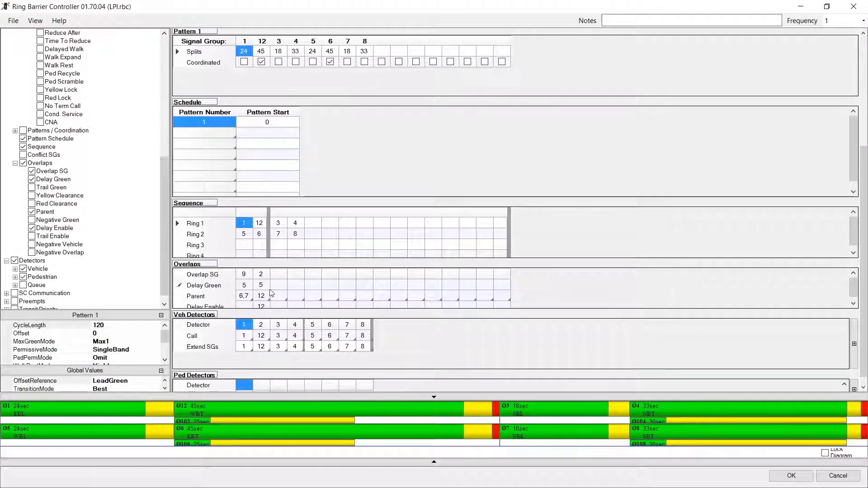
Set phases 6,7 as overlap 9's delay enable and review its parent phases 6,7.
{"action": "left_click", "coordinate": [243, 307]}
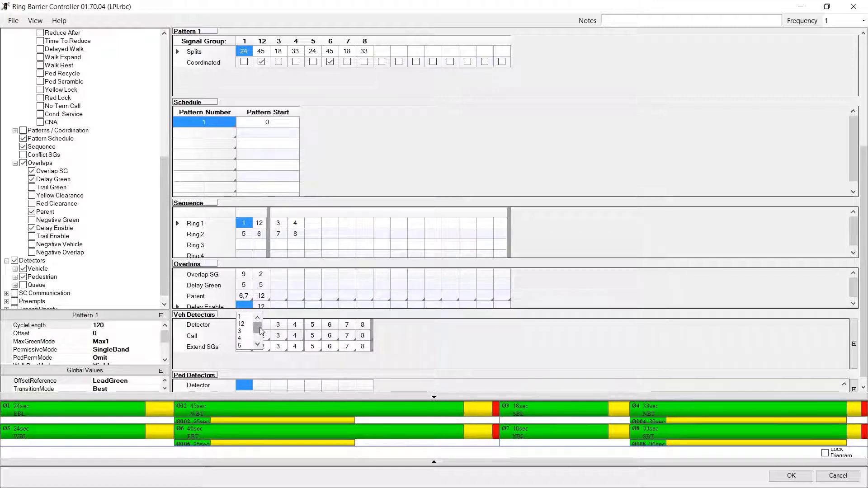
{"action": "scroll", "scroll_direction": "down", "scroll_amount": 3}
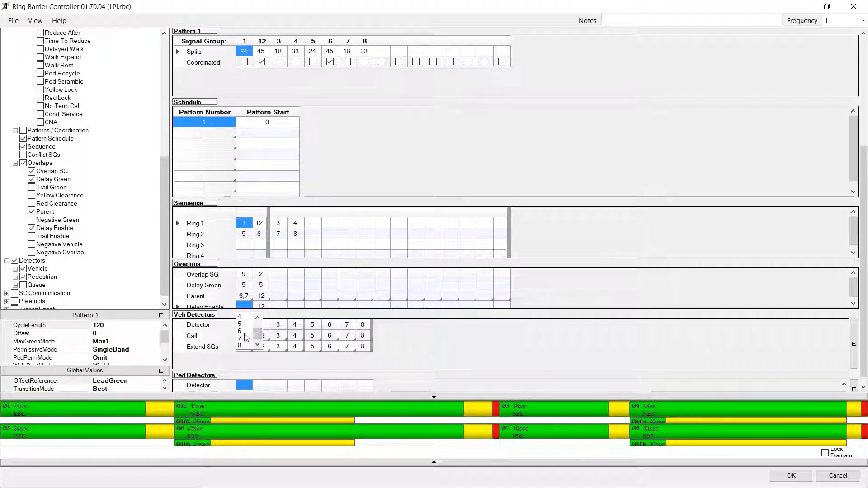
{"action": "left_click", "coordinate": [239, 330]}
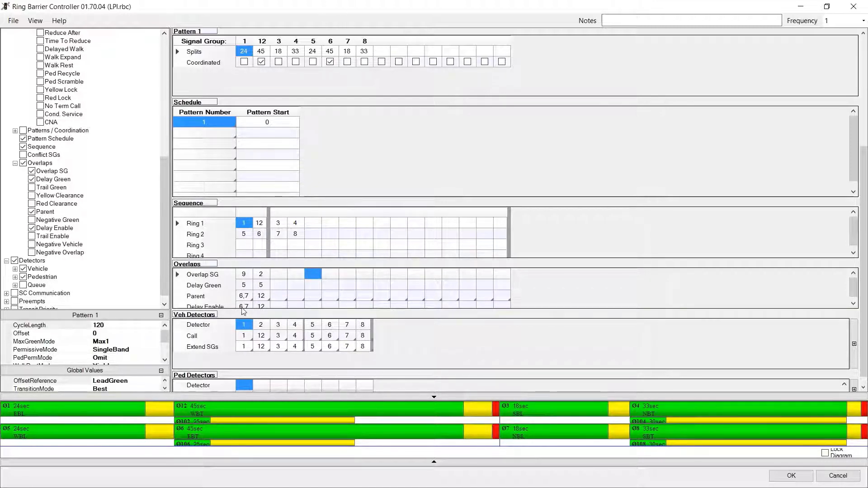
{"action": "left_click", "coordinate": [243, 325]}
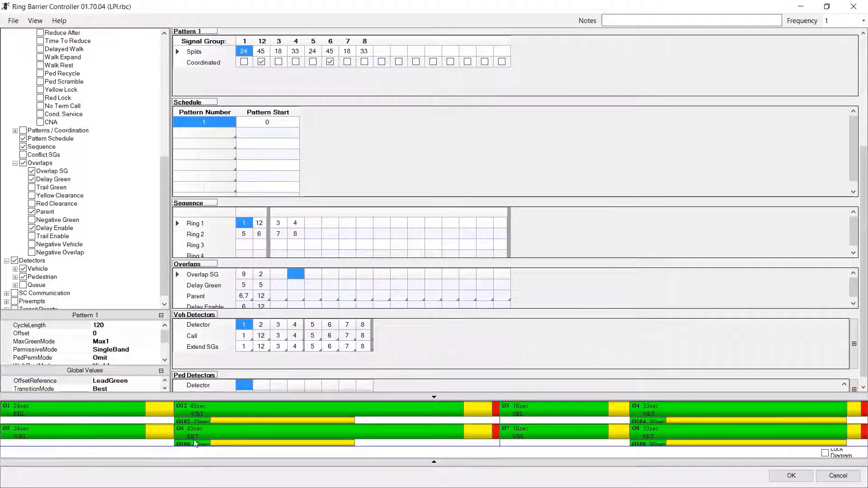
{"action": "mouse_move", "coordinate": [359, 444]}
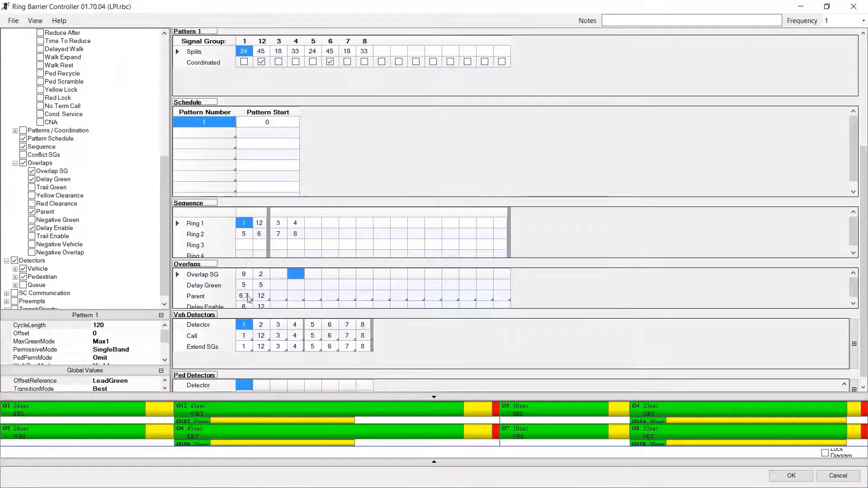
{"action": "left_click", "coordinate": [243, 284]}
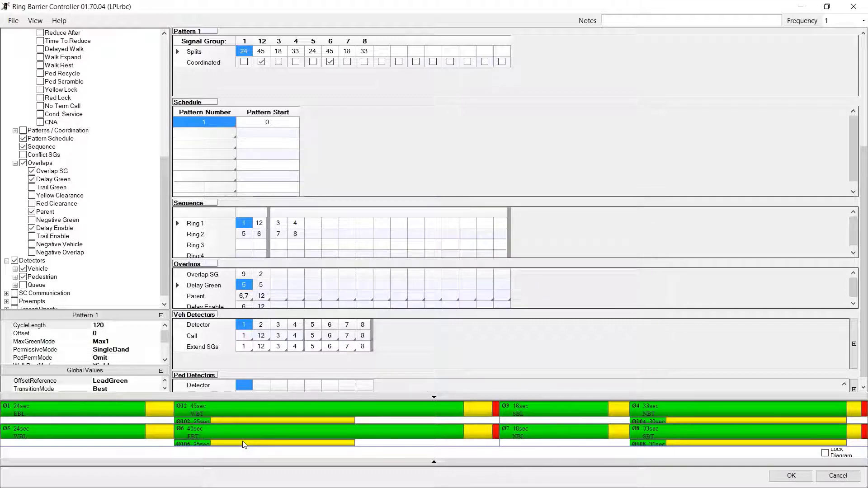
{"action": "mouse_move", "coordinate": [323, 271]}
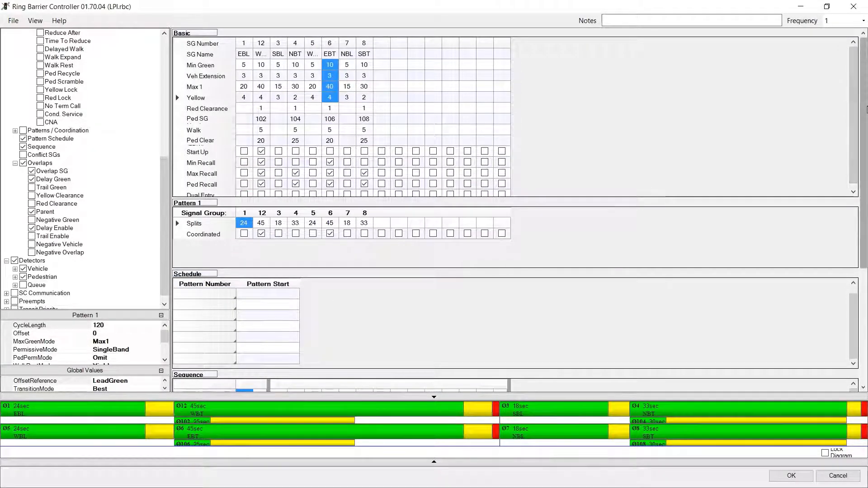
Review the 5-second delay green of overlaps 9 and 2 under parents 6,7 and 12 in the timing tables.
{"action": "scroll", "scroll_direction": "down", "scroll_amount": 3}
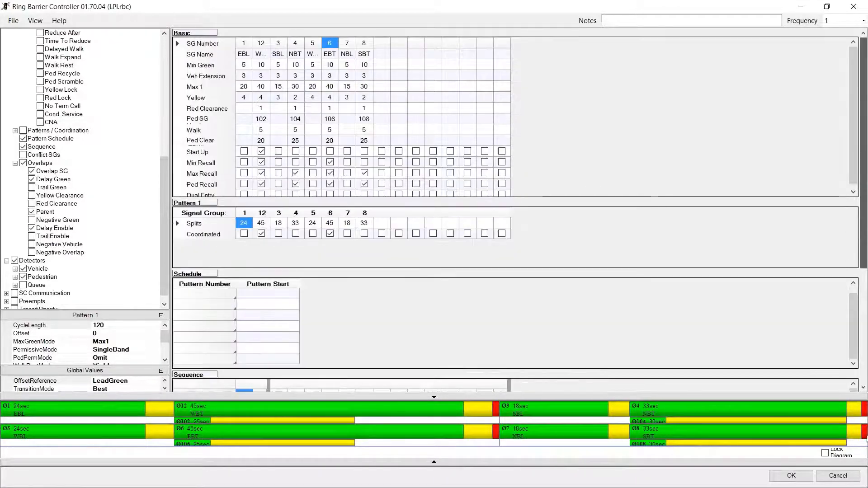
{"action": "scroll", "scroll_direction": "down", "scroll_amount": 3}
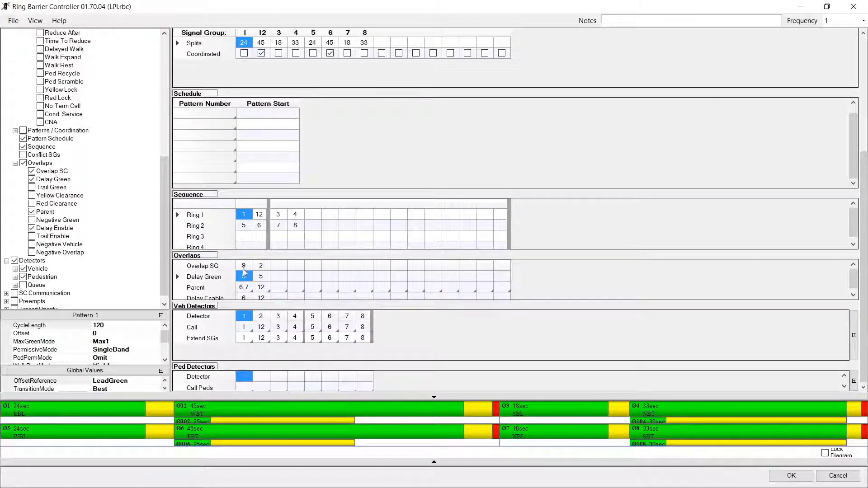
{"action": "left_click", "coordinate": [243, 277]}
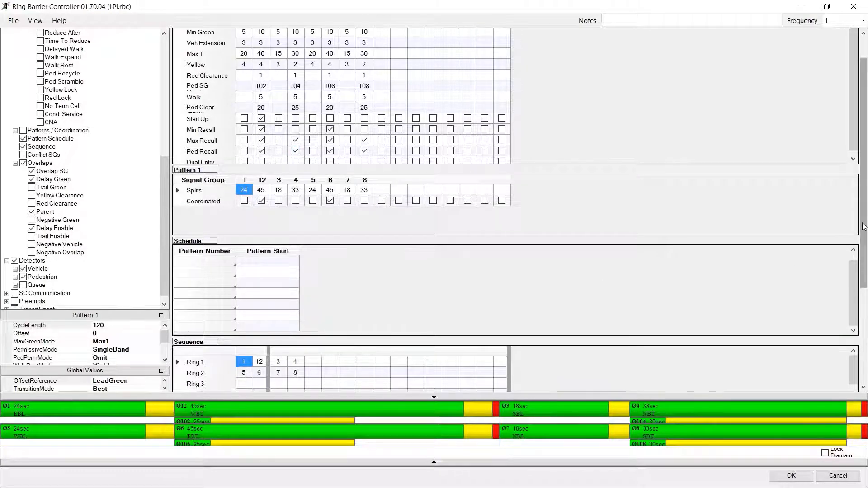
{"action": "scroll", "scroll_direction": "down", "scroll_amount": 3}
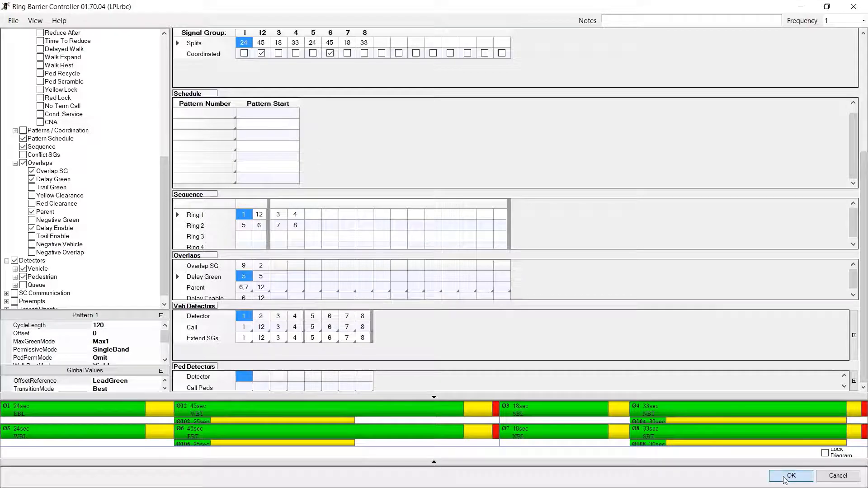
Apply the controller settings and assign signal head 7 on lane 8-1 to signal group 1-2.
{"action": "left_click", "coordinate": [790, 476]}
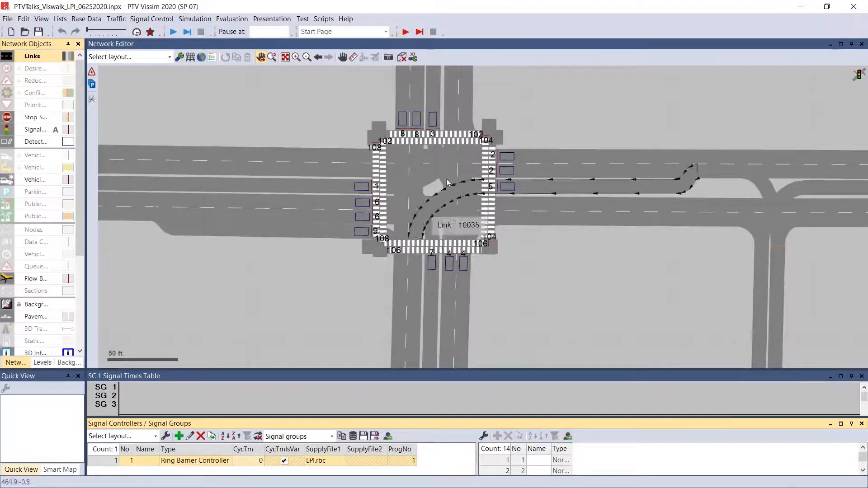
{"action": "mouse_move", "coordinate": [553, 163]}
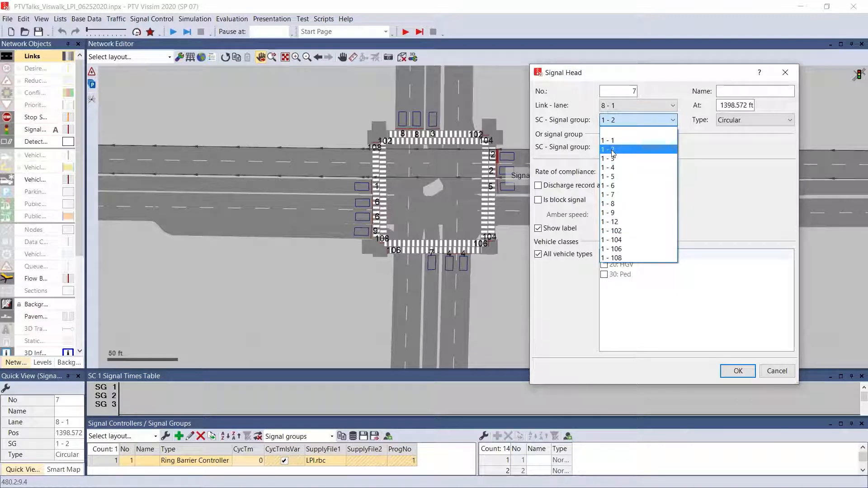
{"action": "left_click", "coordinate": [608, 149]}
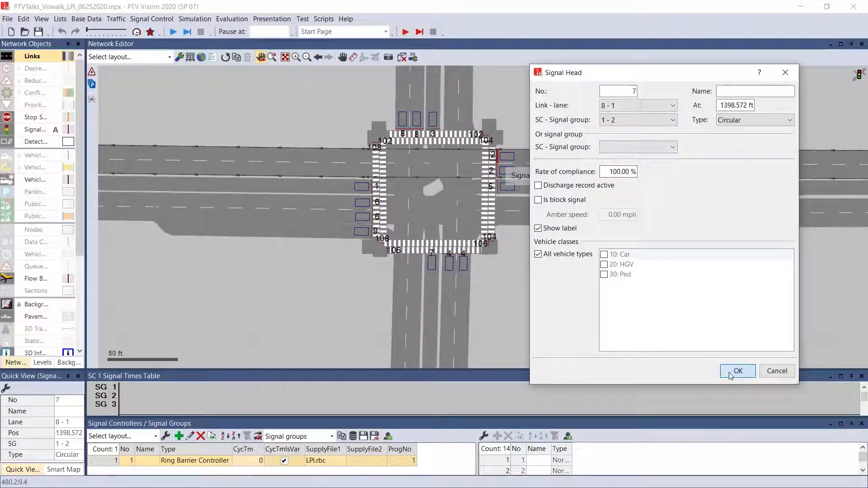
{"action": "left_click", "coordinate": [736, 371]}
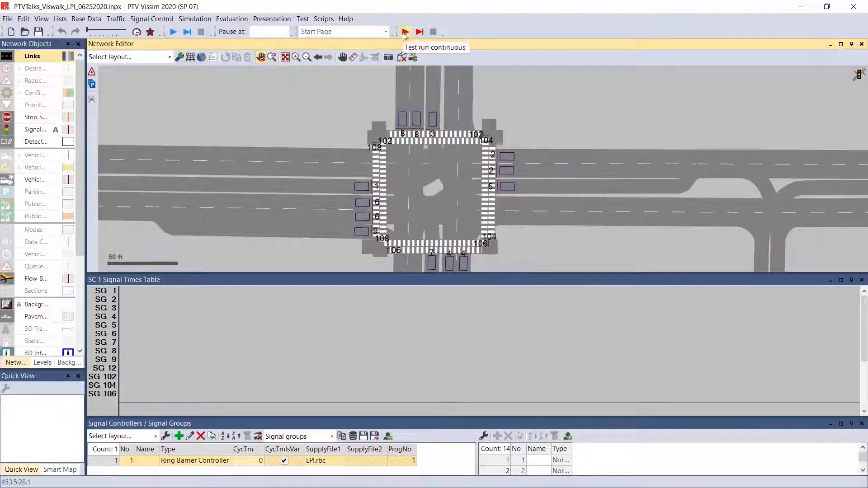
Start a continuous test run so the SC 1 Signal Times Table plots greens and ambers per group.
{"action": "left_click", "coordinate": [405, 32]}
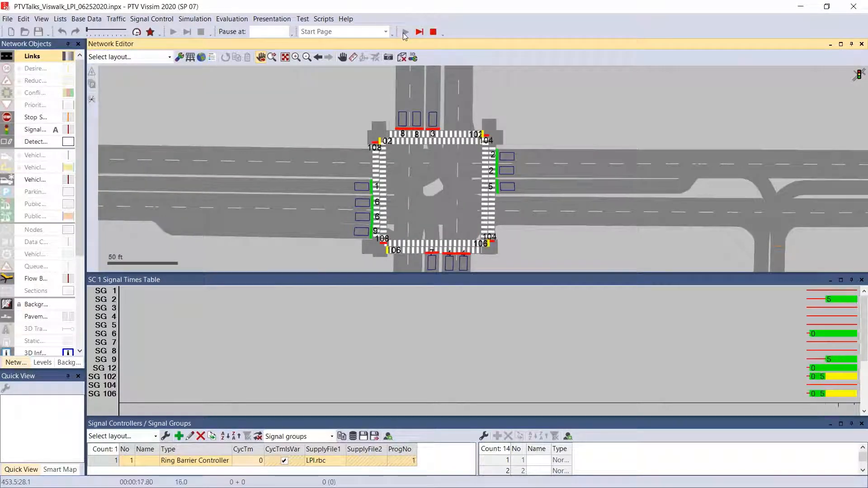
{"action": "left_click", "coordinate": [405, 31]}
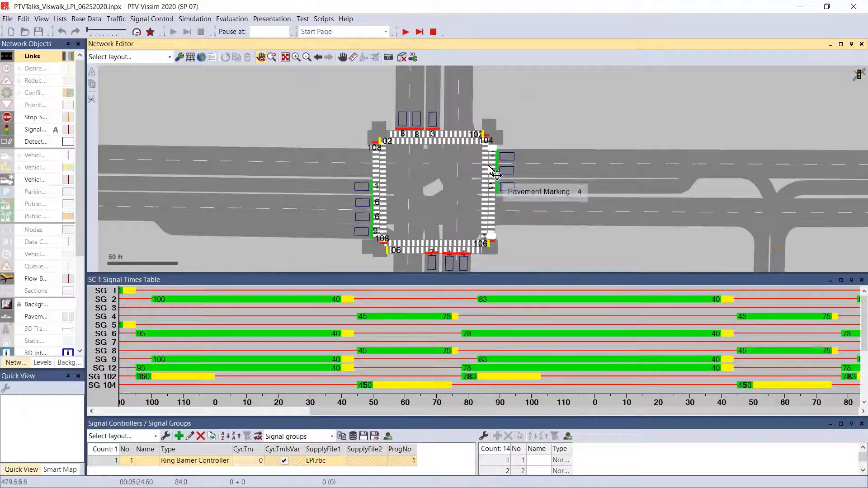
{"action": "mouse_move", "coordinate": [545, 260]}
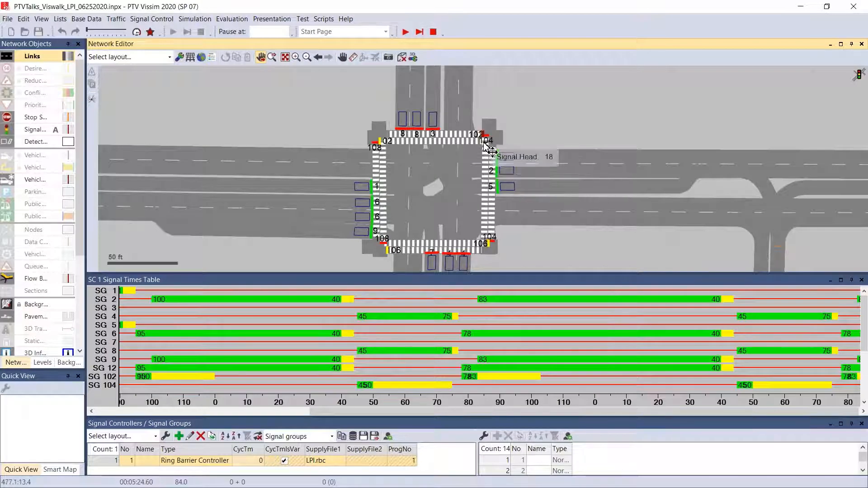
{"action": "mouse_move", "coordinate": [563, 216]}
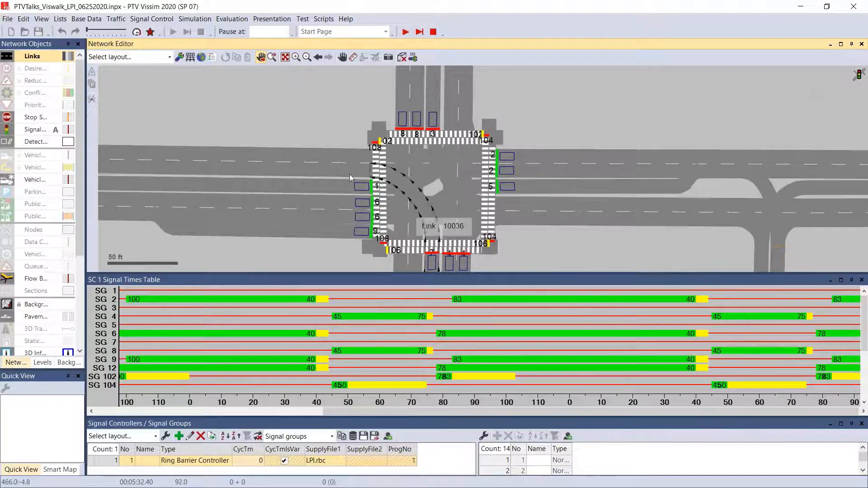
Pause the test run to compare the green start times of SG 9, SG 12 and SG 102.
{"action": "left_click", "coordinate": [405, 32]}
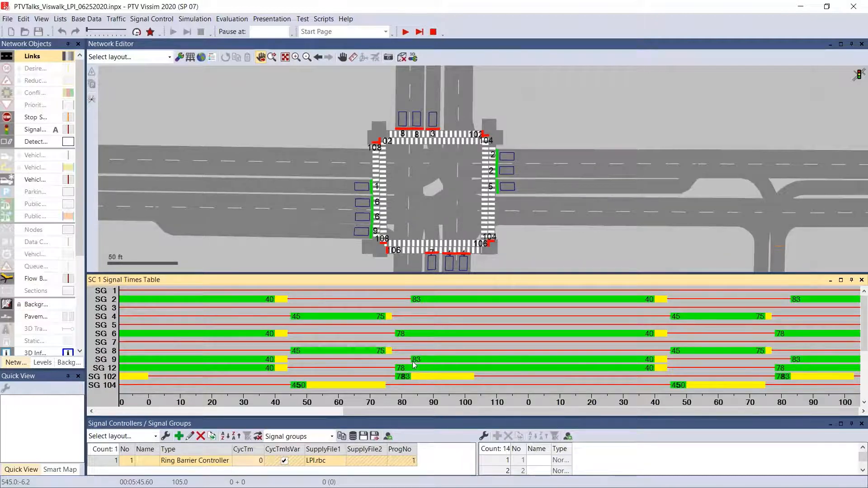
{"action": "mouse_move", "coordinate": [408, 366]}
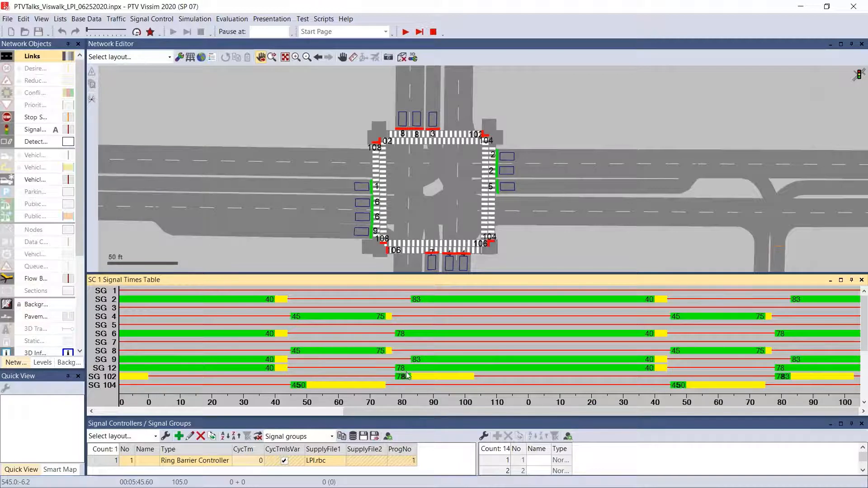
{"action": "mouse_move", "coordinate": [431, 378]}
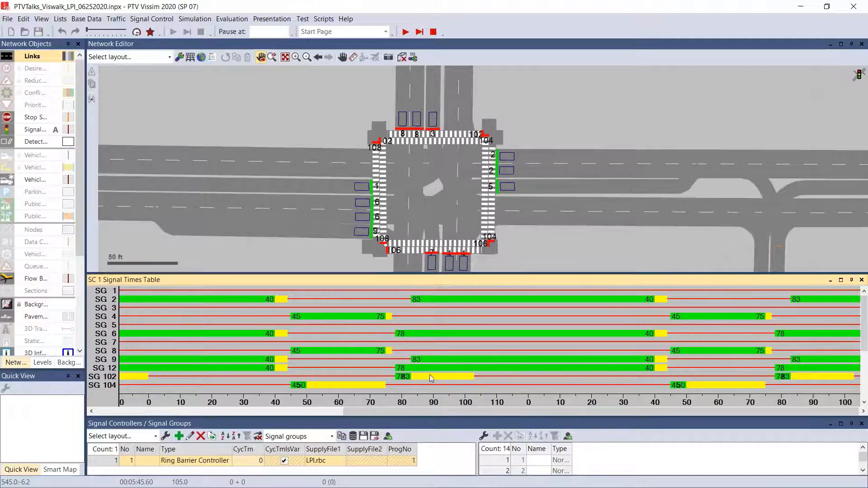
{"action": "mouse_move", "coordinate": [442, 383]}
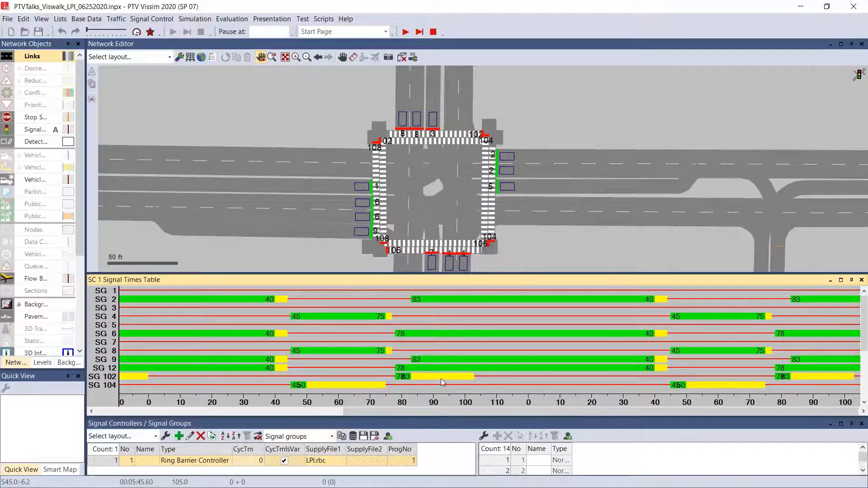
{"action": "mouse_move", "coordinate": [412, 304]}
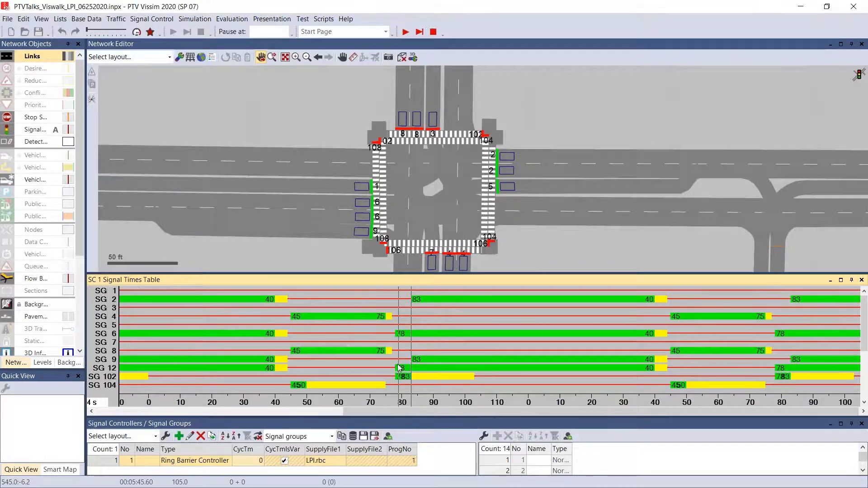
{"action": "mouse_move", "coordinate": [558, 186]}
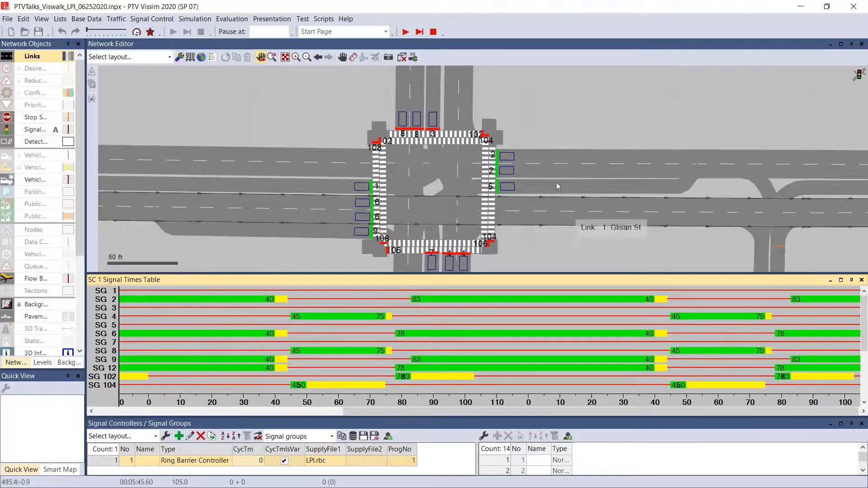